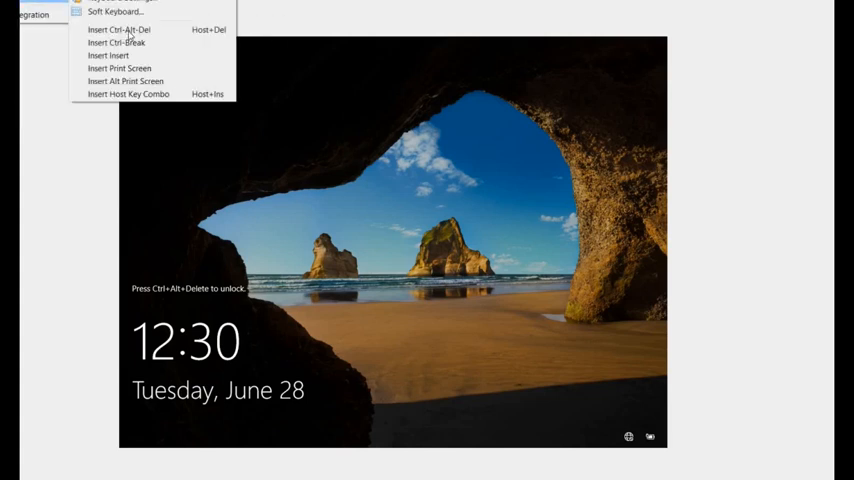
Sign in to the server as the administrator from the lock screen
{"action": "left_click", "coordinate": [132, 32]}
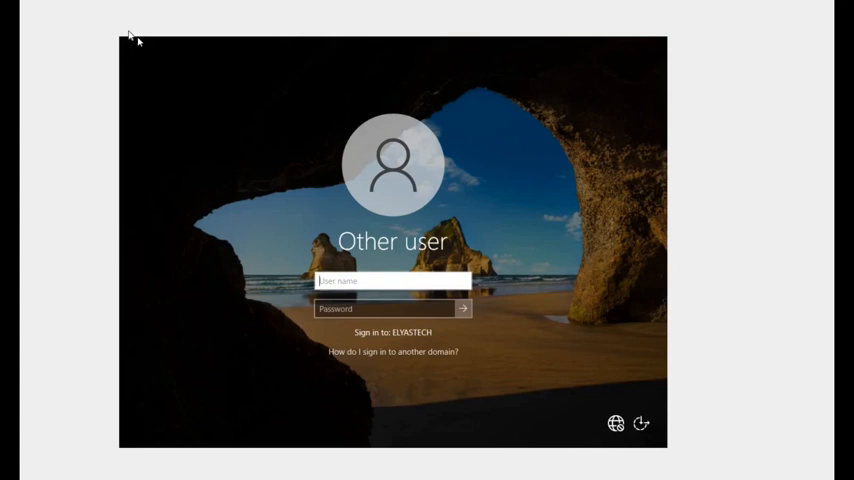
{"action": "type", "text": "administ"}
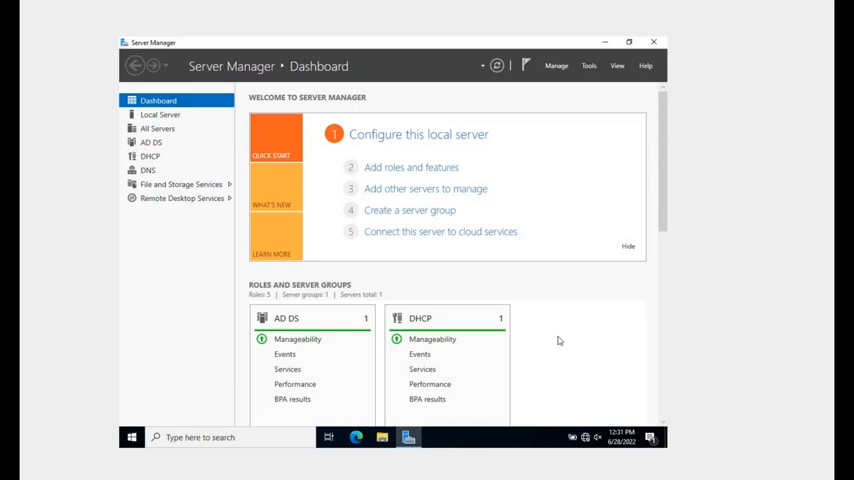
{"action": "mouse_move", "coordinate": [494, 232]}
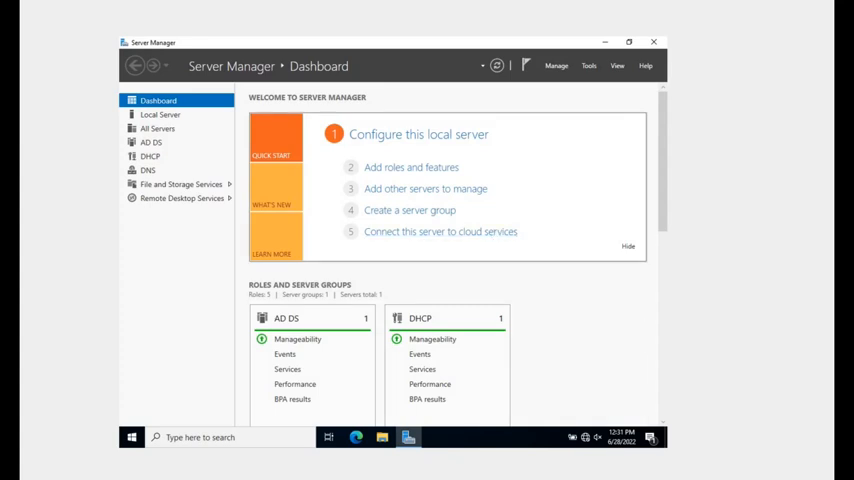
Show Server Manager's Tools list to reach Group Policy Management
{"action": "left_click", "coordinate": [586, 64]}
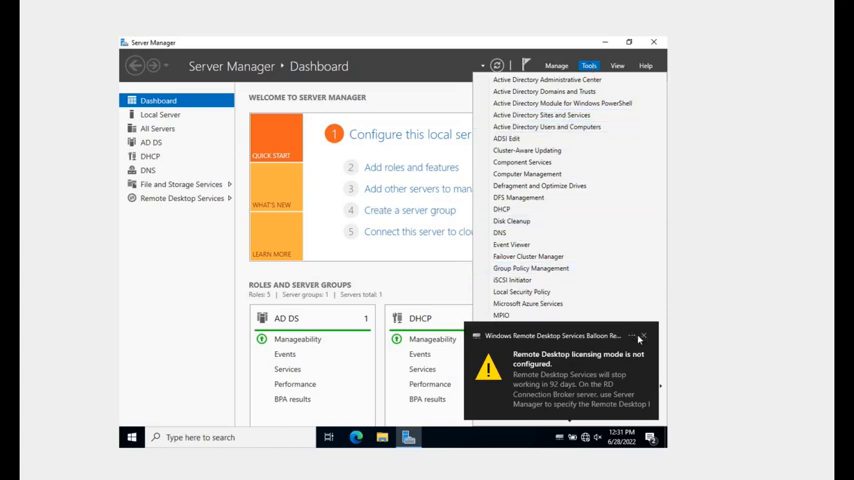
{"action": "left_click", "coordinate": [606, 64]}
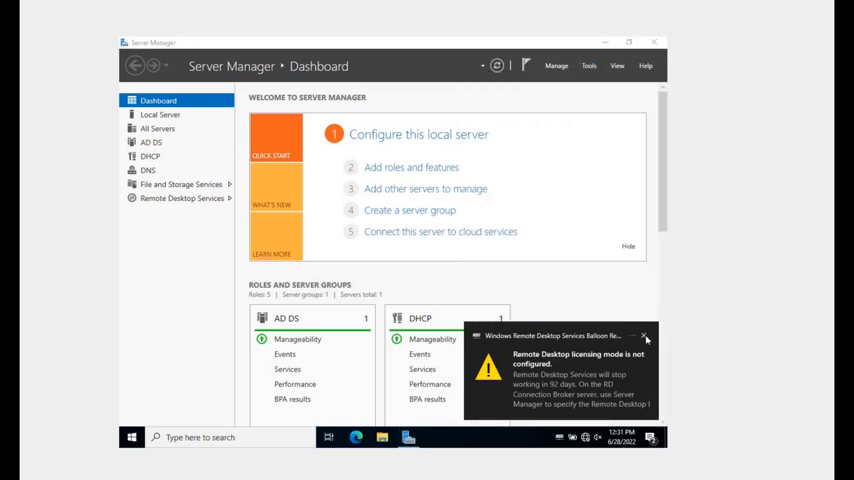
{"action": "left_click", "coordinate": [584, 64]}
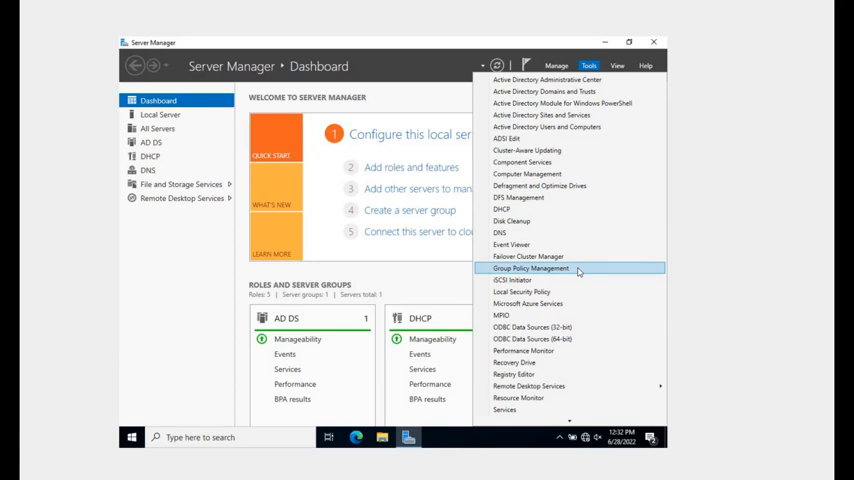
{"action": "mouse_move", "coordinate": [576, 292]}
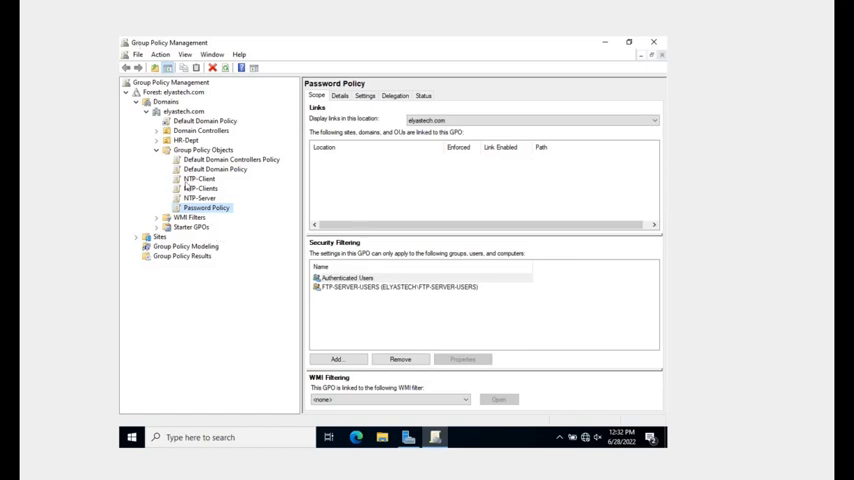
Edit the Password Policy GPO from its context menu under Group Policy Objects
{"action": "right_click", "coordinate": [192, 148]}
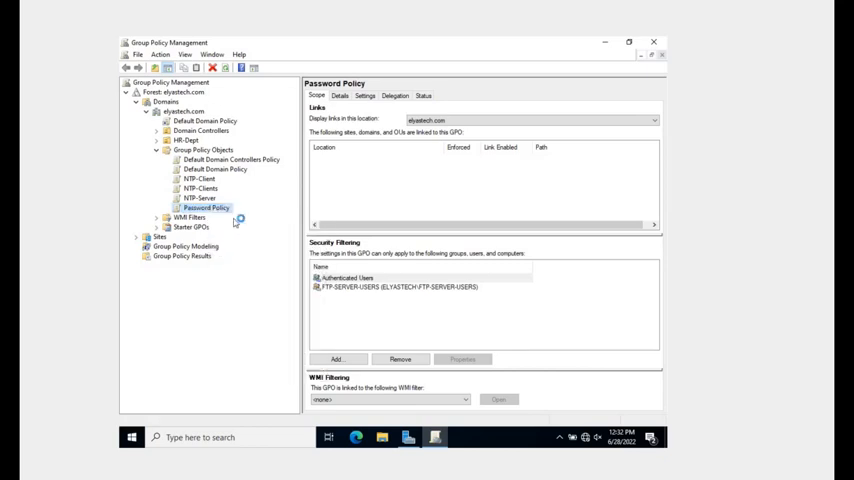
{"action": "double_click", "coordinate": [200, 208]}
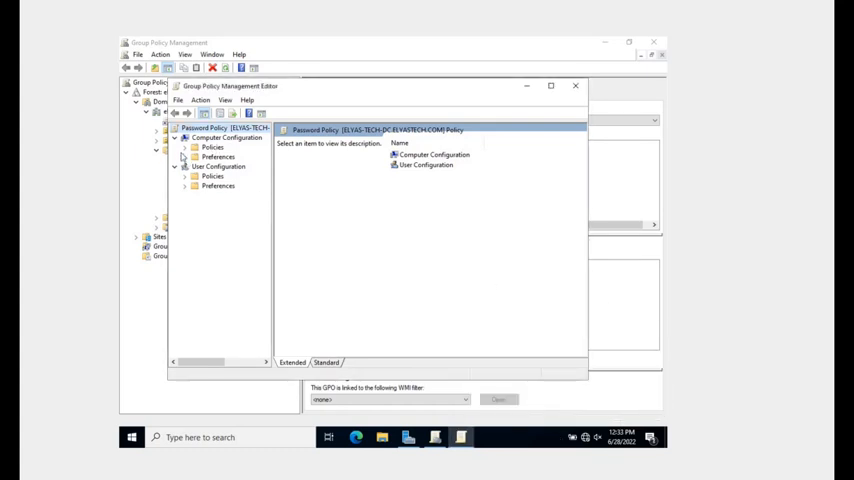
Navigate Computer Configuration > Security Settings > Account Policies to Password Policy and maximize the editor
{"action": "left_click", "coordinate": [184, 148]}
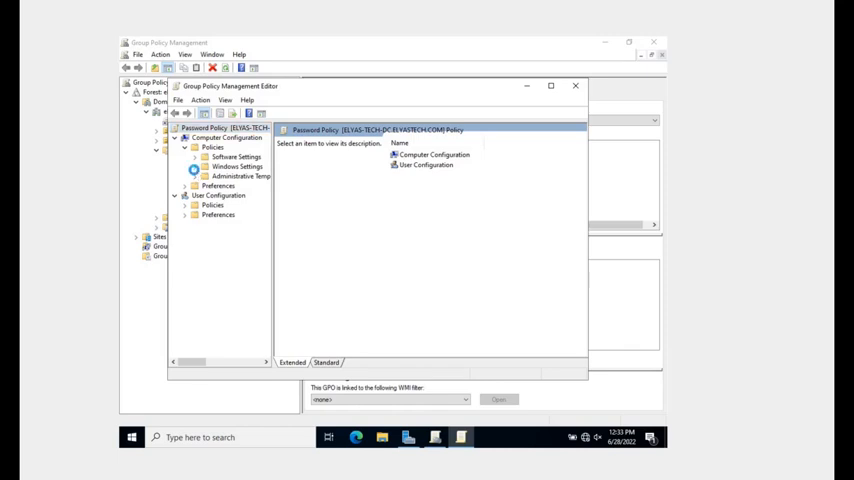
{"action": "left_click", "coordinate": [196, 166]}
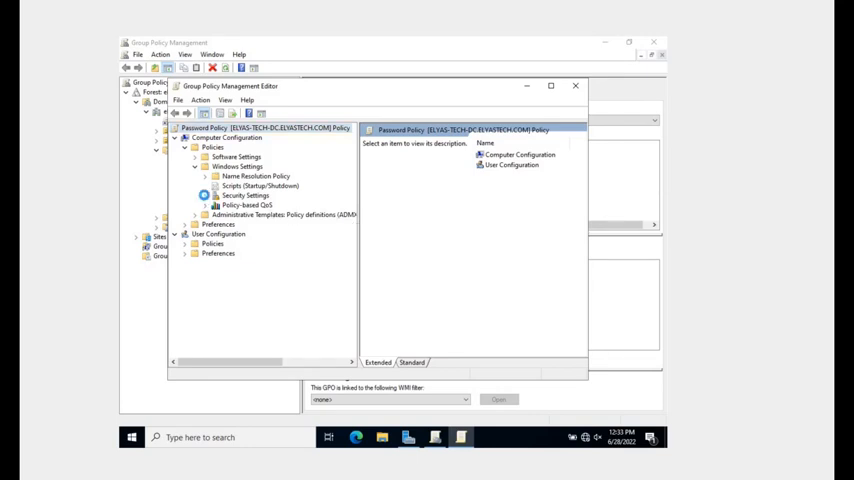
{"action": "left_click", "coordinate": [204, 196]}
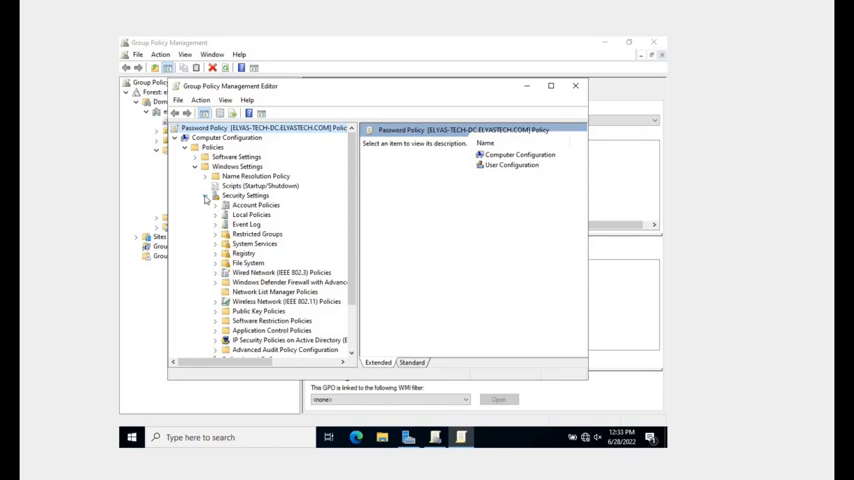
{"action": "left_click", "coordinate": [214, 204]}
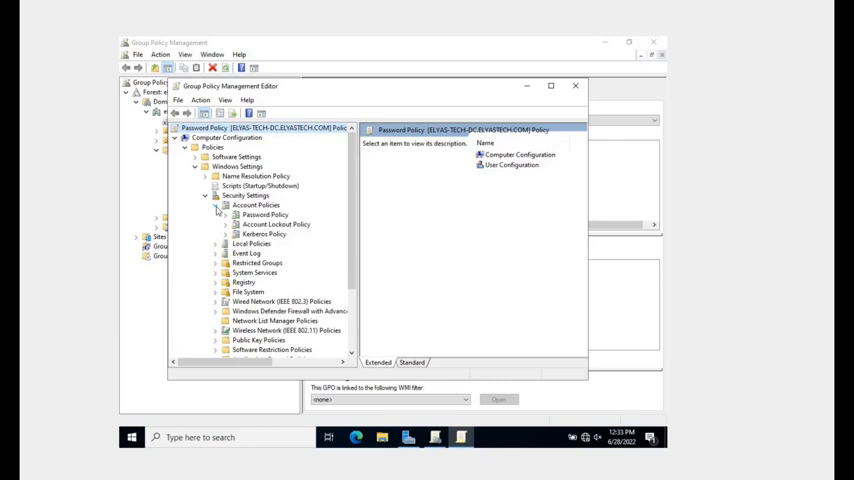
{"action": "left_click", "coordinate": [264, 214]}
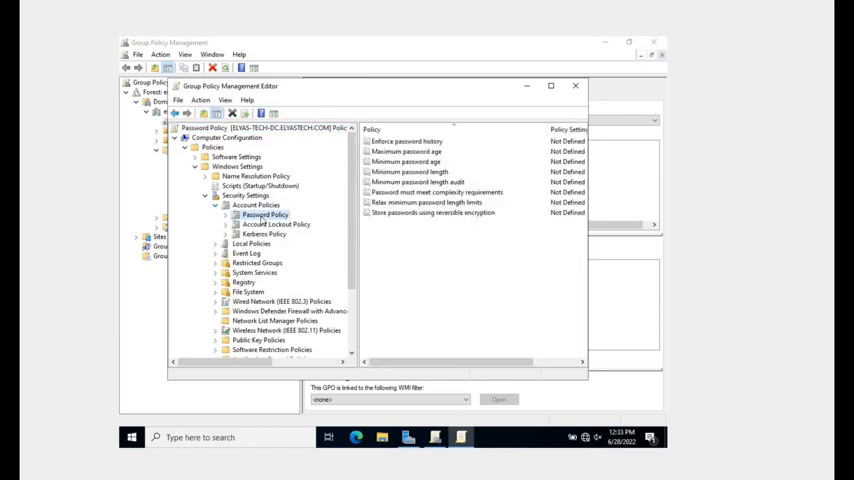
{"action": "left_click", "coordinate": [544, 84]}
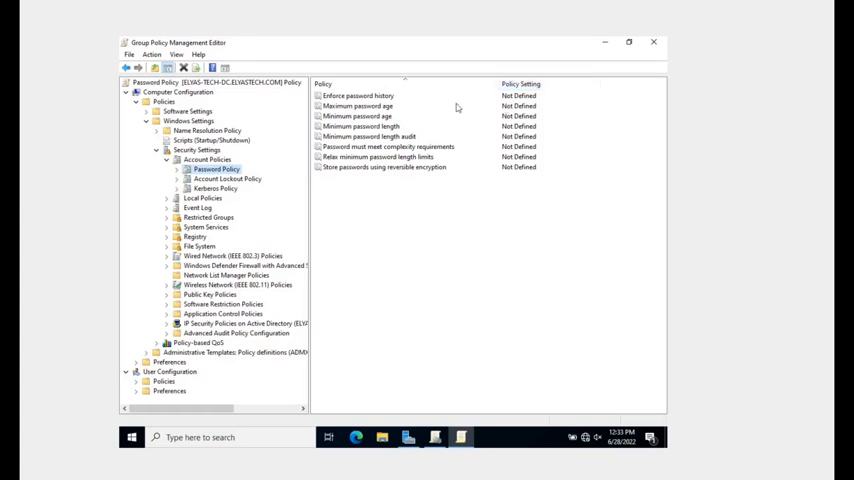
Define Enforce password history at 12 passwords remembered and save it
{"action": "double_click", "coordinate": [360, 96]}
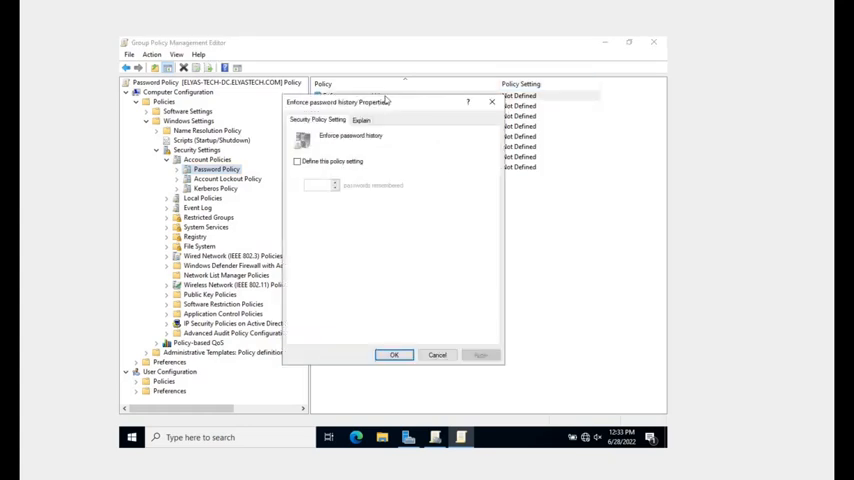
{"action": "left_click", "coordinate": [296, 160]}
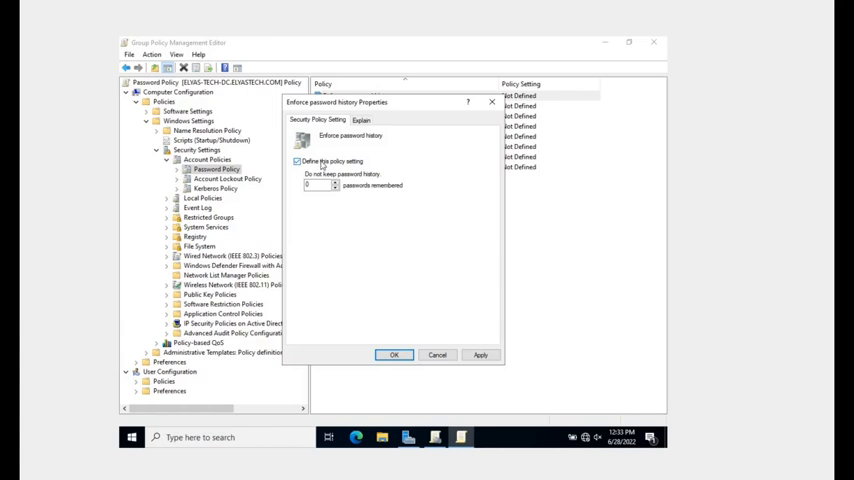
{"action": "mouse_move", "coordinate": [438, 196]}
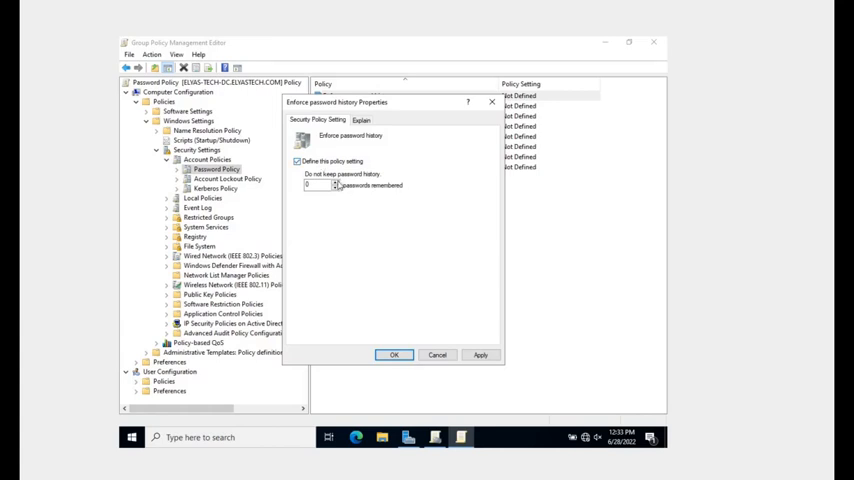
{"action": "left_click", "coordinate": [330, 184]}
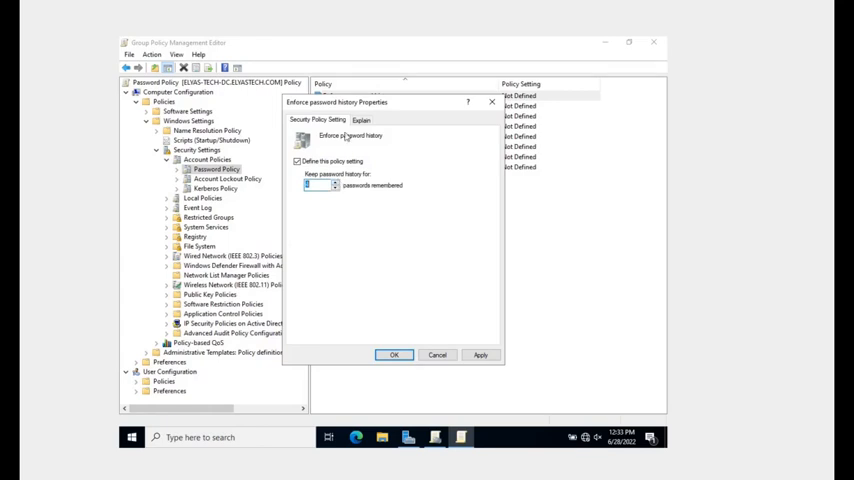
{"action": "left_click", "coordinate": [360, 120]}
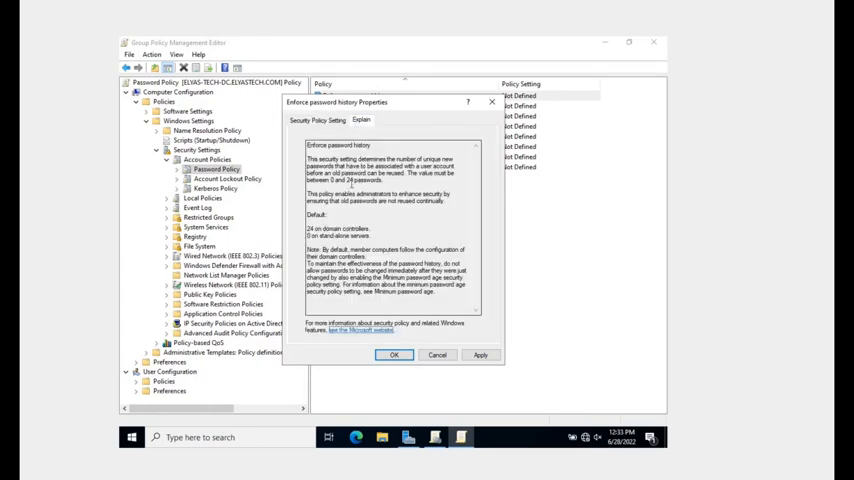
{"action": "left_click", "coordinate": [318, 120]}
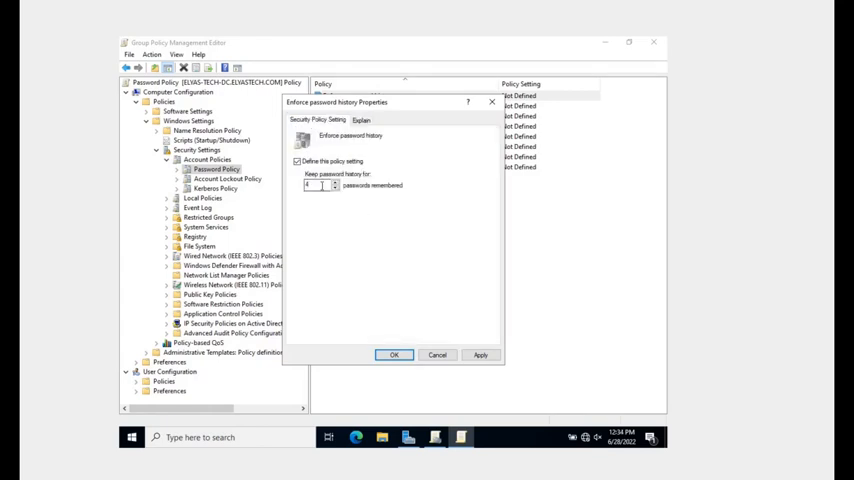
{"action": "type", "text": "12"}
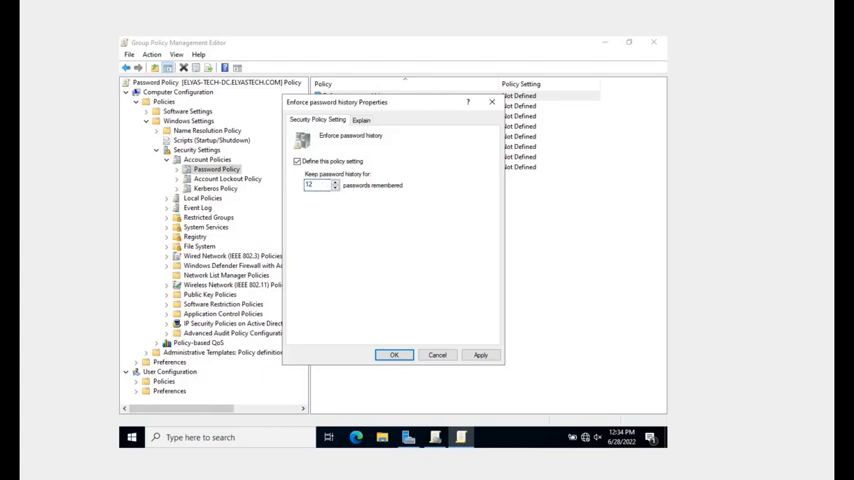
{"action": "left_click", "coordinate": [480, 356]}
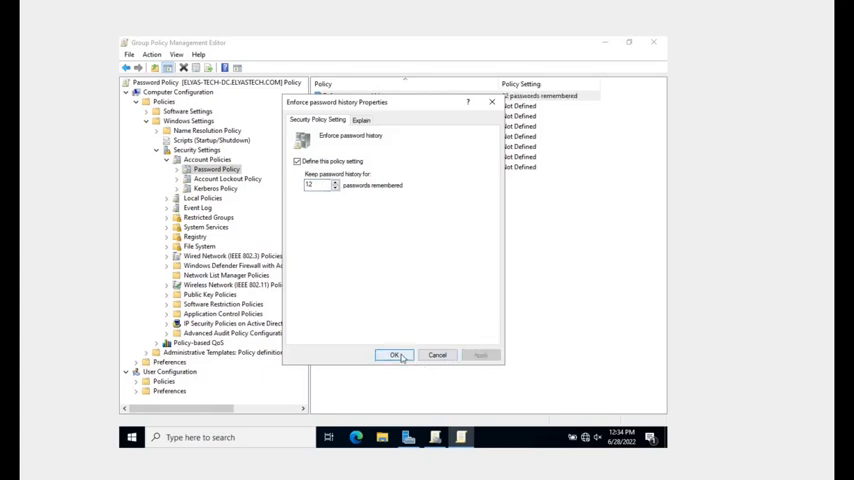
{"action": "left_click", "coordinate": [392, 356]}
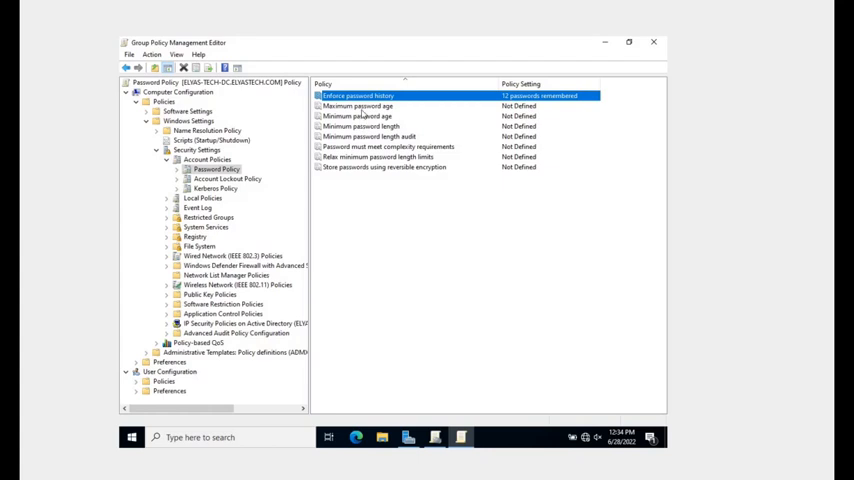
Define Maximum password age in days and accept the suggested 30-day minimum password age
{"action": "double_click", "coordinate": [356, 116]}
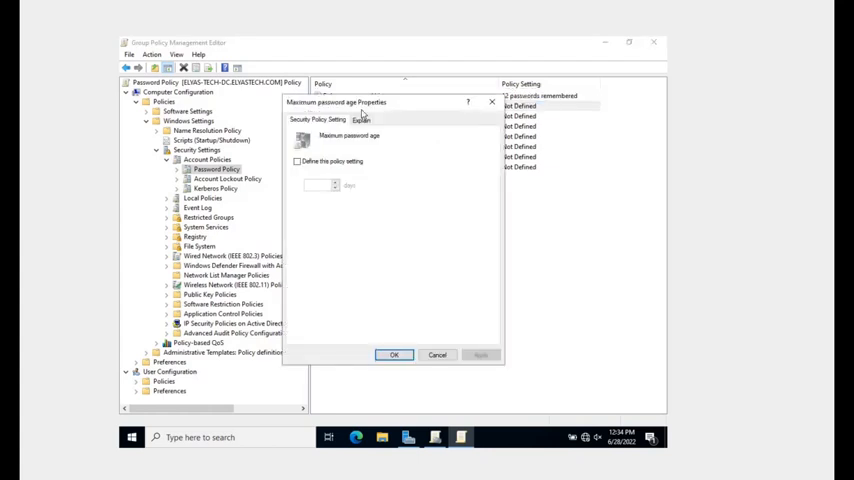
{"action": "left_click", "coordinate": [296, 160]}
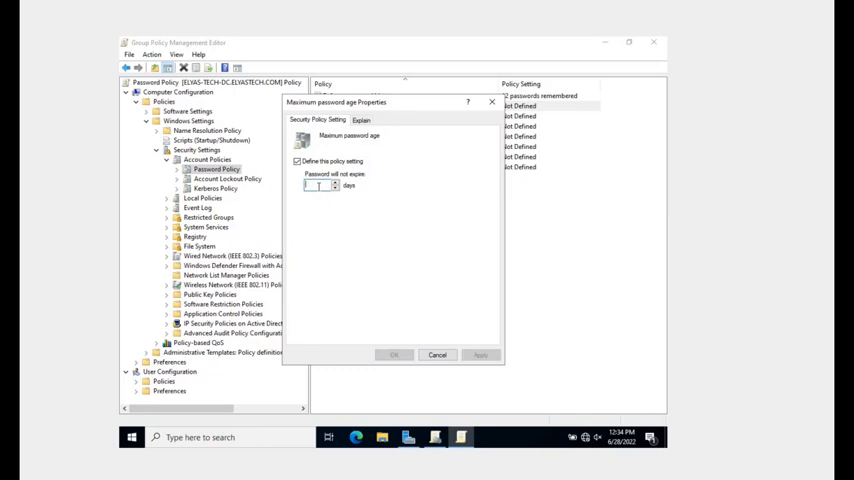
{"action": "type", "text": "10"}
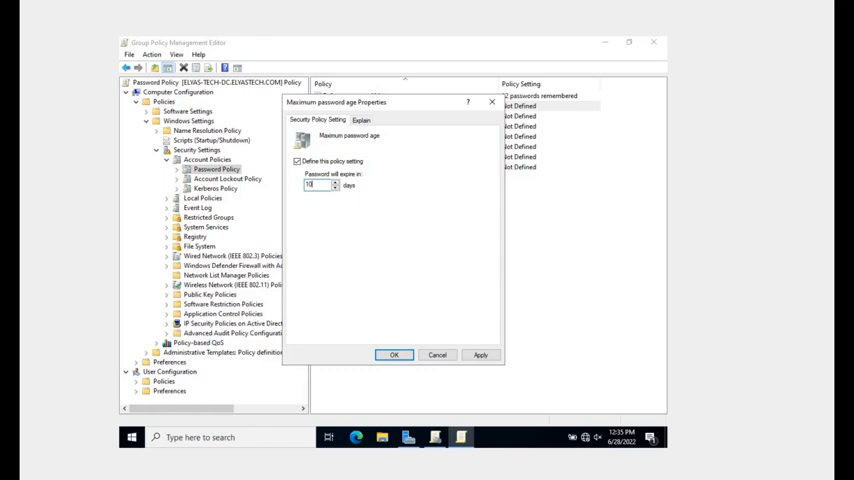
{"action": "left_click", "coordinate": [360, 120]}
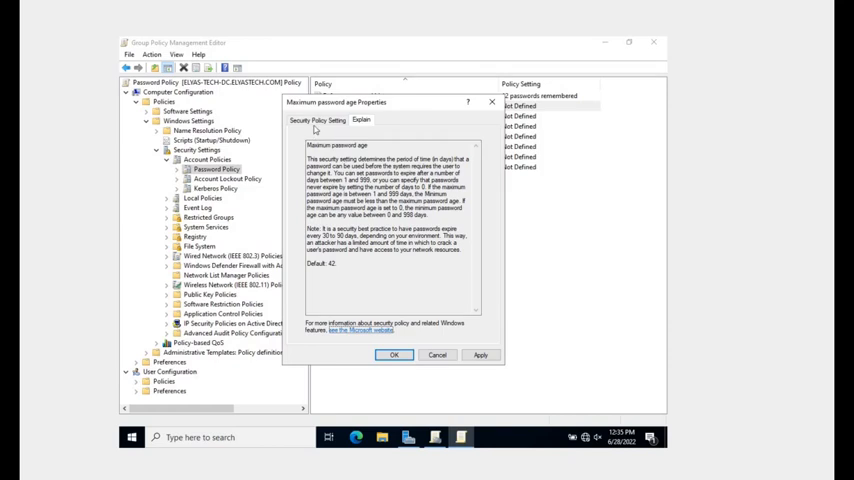
{"action": "left_click", "coordinate": [318, 120]}
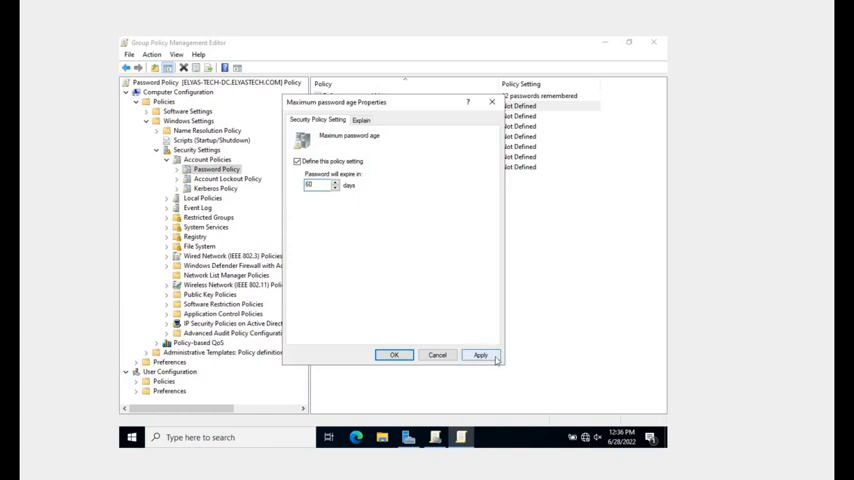
{"action": "left_click", "coordinate": [480, 356]}
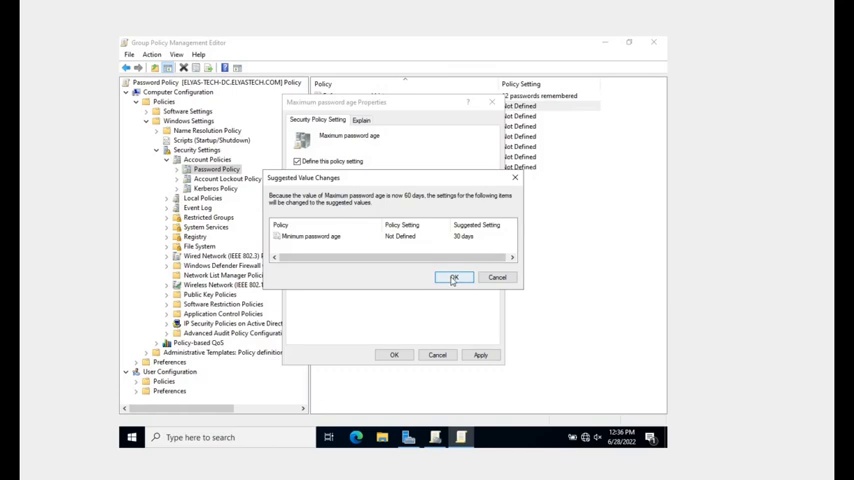
{"action": "left_click", "coordinate": [456, 276]}
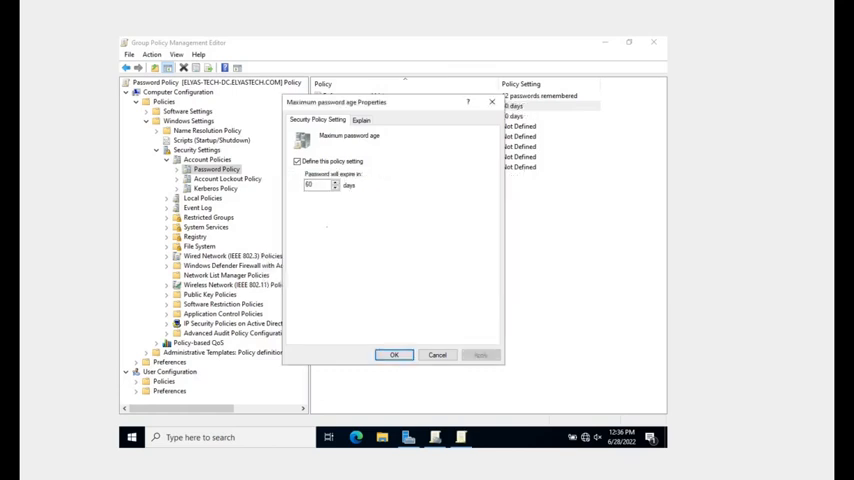
{"action": "left_click", "coordinate": [396, 356]}
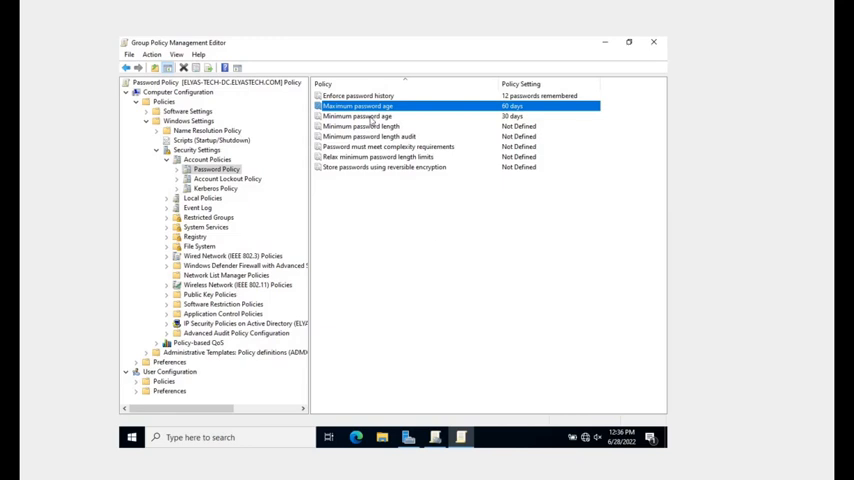
{"action": "double_click", "coordinate": [360, 106]}
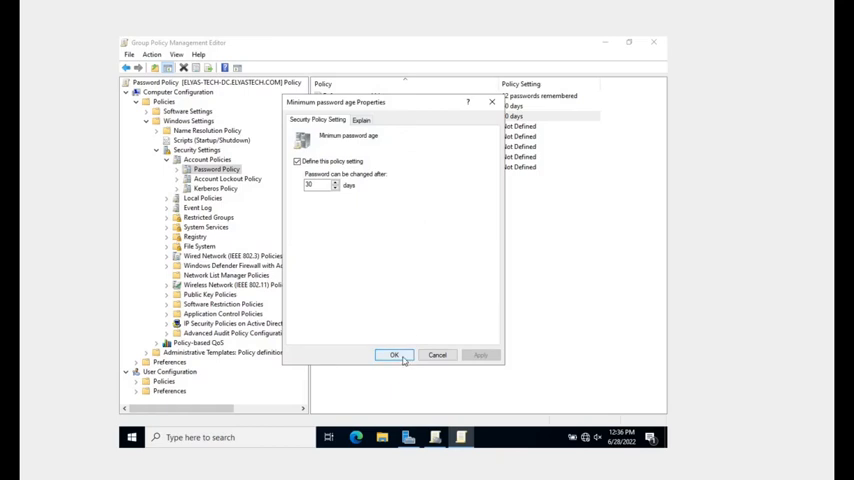
{"action": "left_click", "coordinate": [396, 356]}
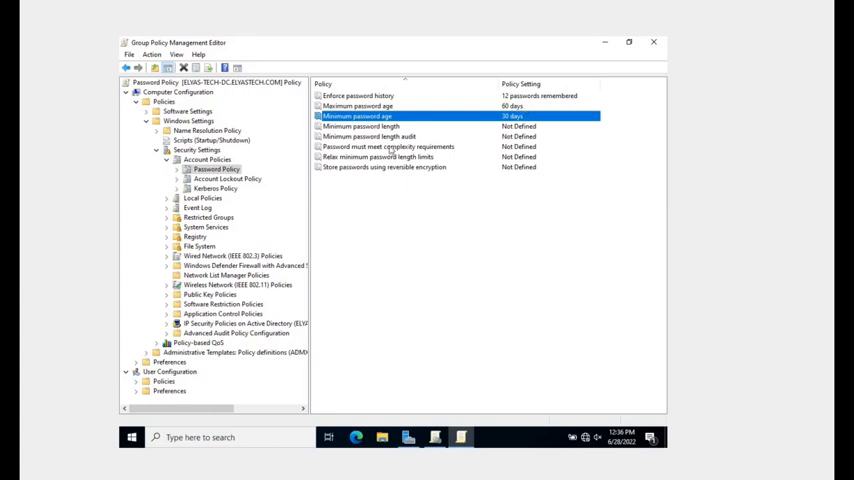
Define Minimum password length at 14 characters and save it
{"action": "double_click", "coordinate": [360, 126]}
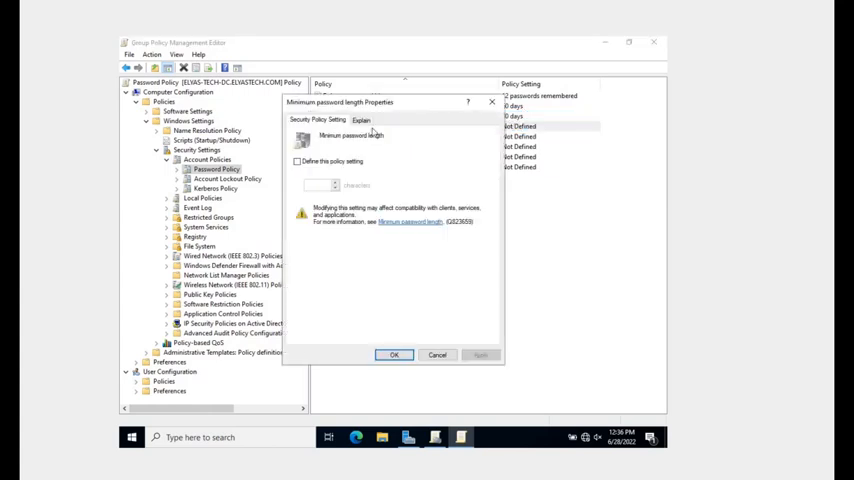
{"action": "left_click", "coordinate": [298, 160]}
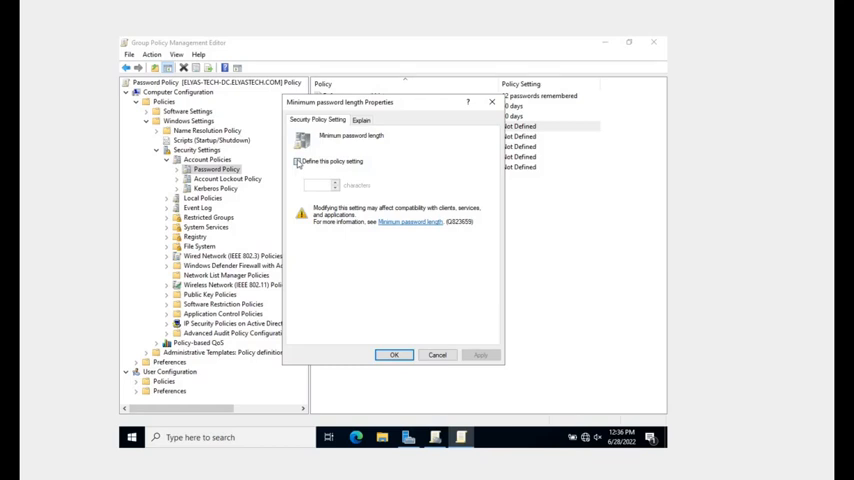
{"action": "left_click", "coordinate": [364, 120]}
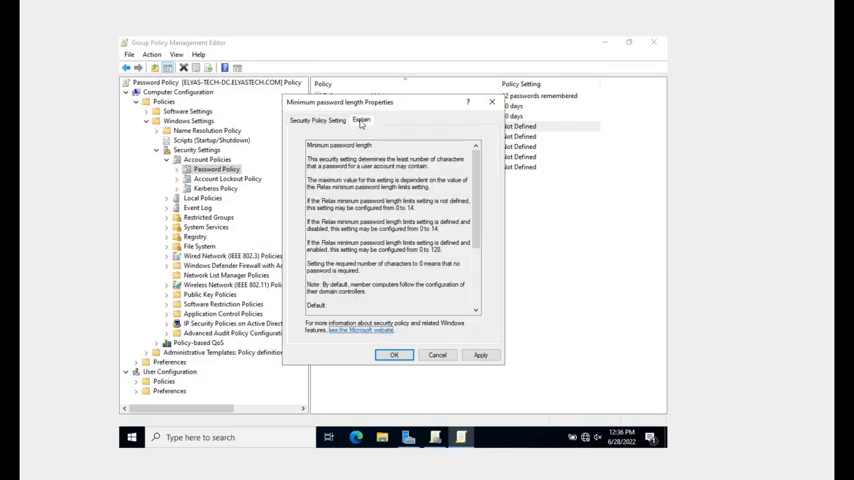
{"action": "left_click", "coordinate": [318, 120]}
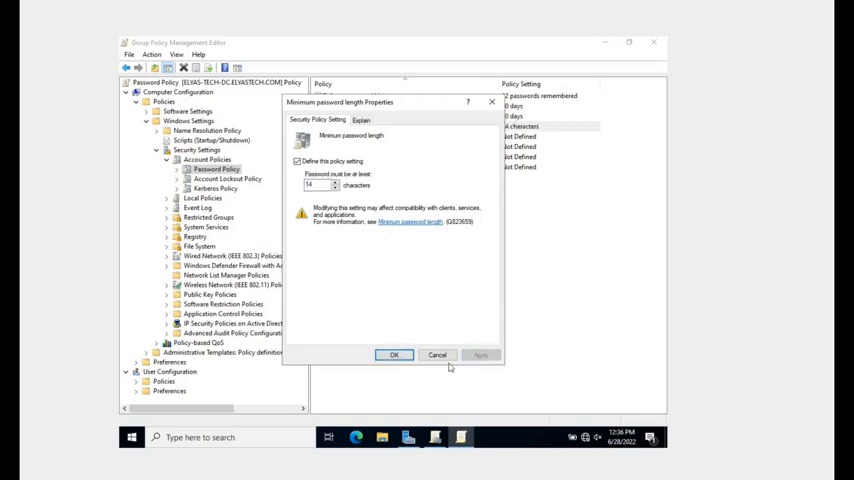
{"action": "left_click", "coordinate": [394, 354]}
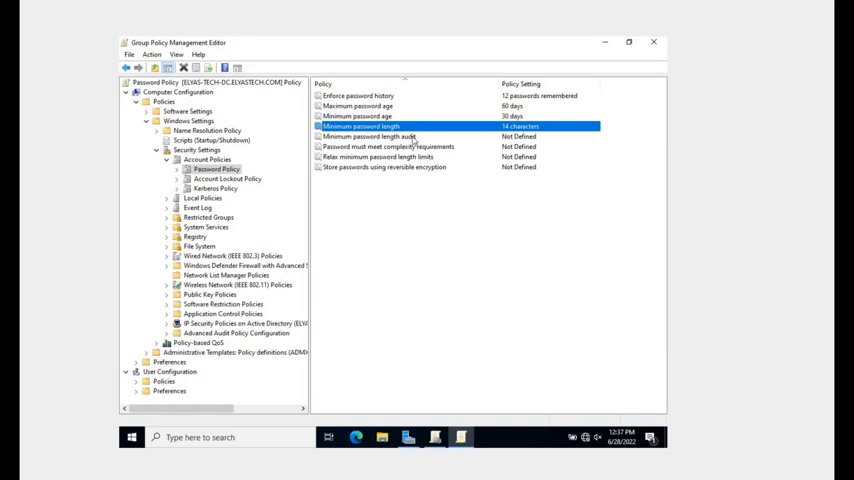
{"action": "mouse_move", "coordinate": [396, 148]}
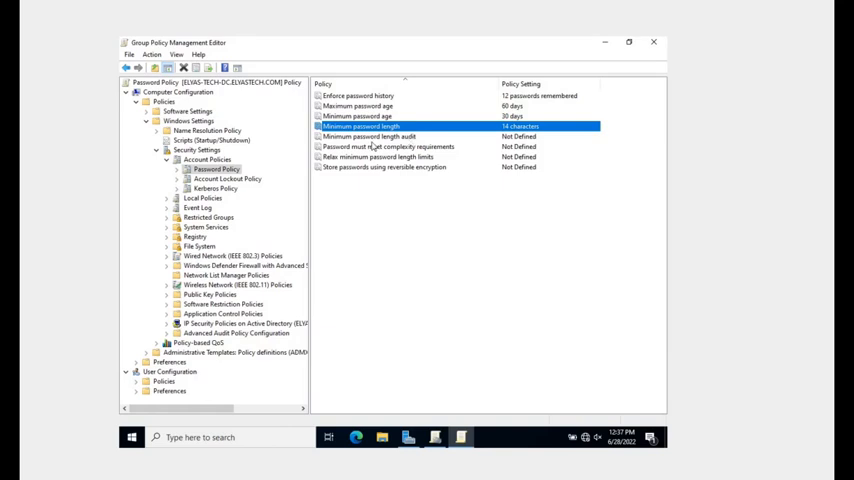
{"action": "double_click", "coordinate": [392, 146]}
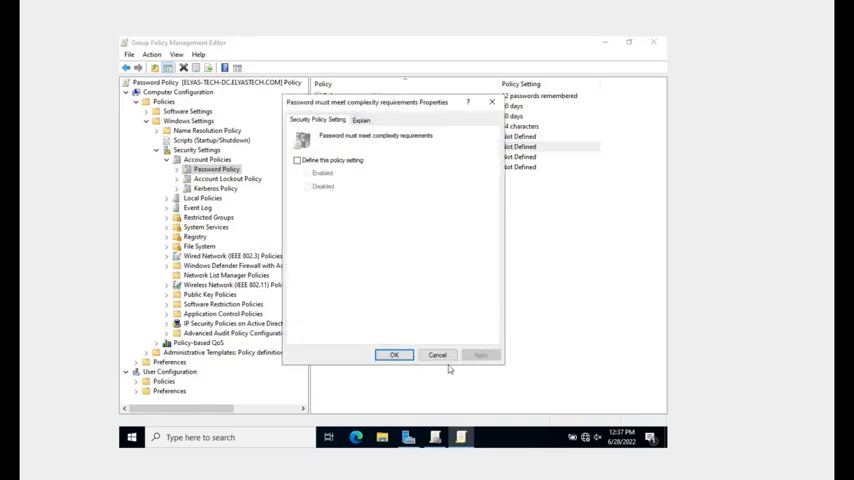
{"action": "left_click", "coordinate": [438, 356]}
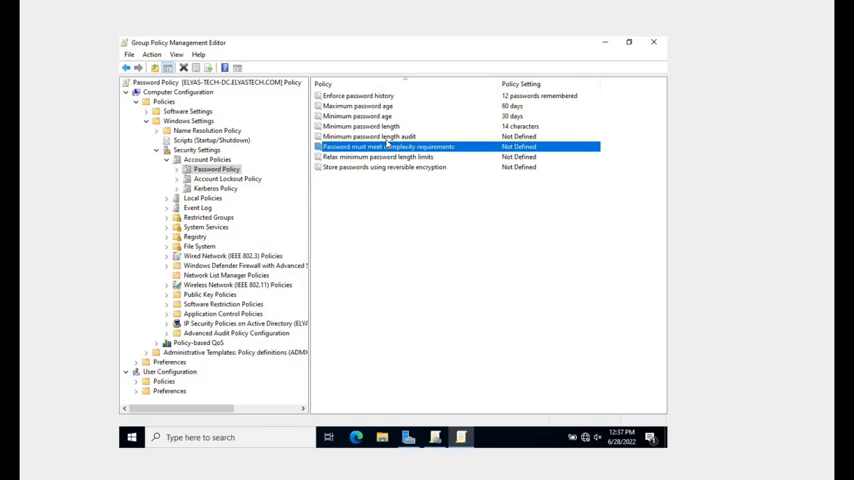
{"action": "left_click", "coordinate": [380, 136]}
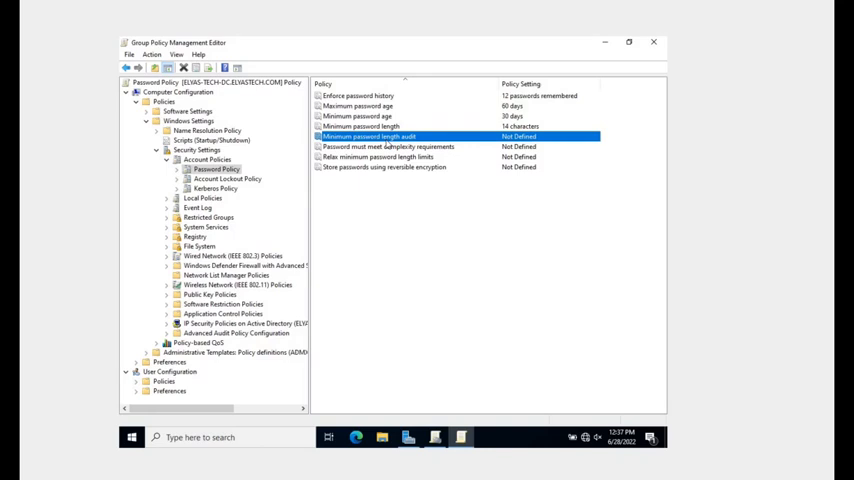
{"action": "double_click", "coordinate": [380, 136]}
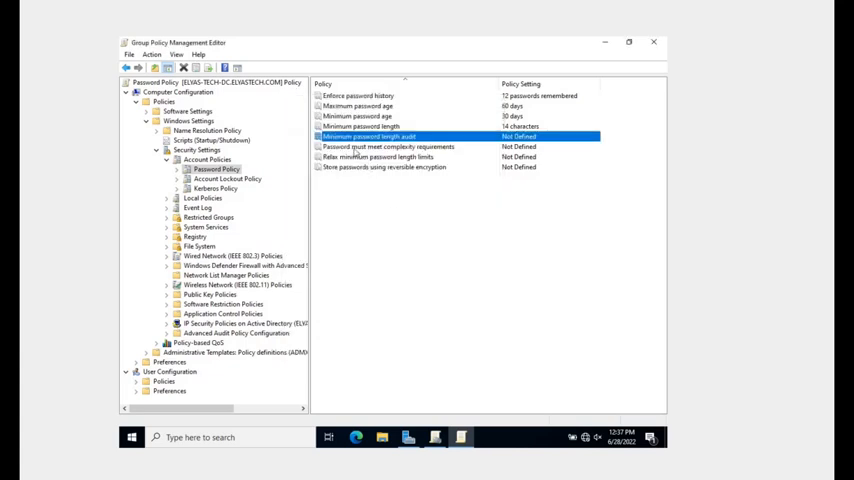
Define 'Password must meet complexity requirements' as Enabled and save it
{"action": "double_click", "coordinate": [388, 148]}
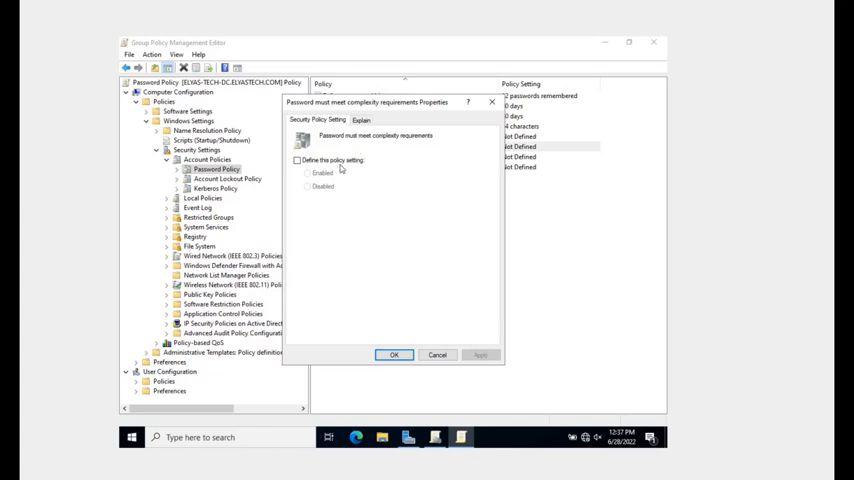
{"action": "left_click", "coordinate": [296, 158]}
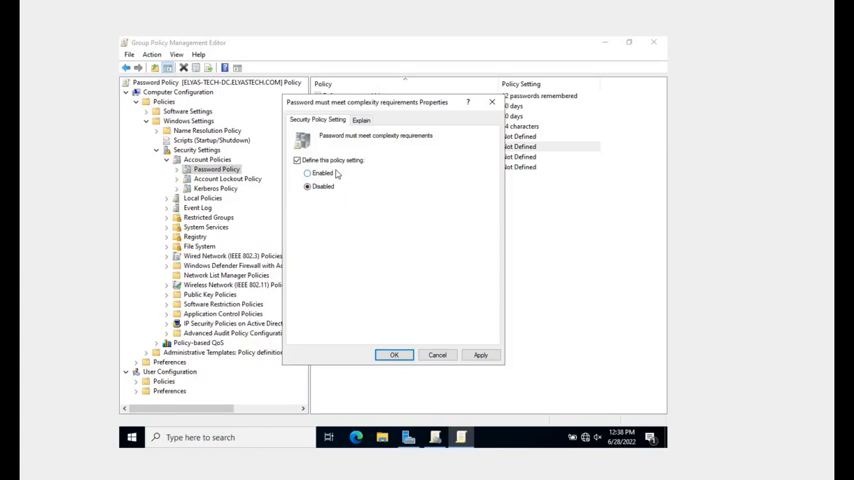
{"action": "left_click", "coordinate": [308, 172]}
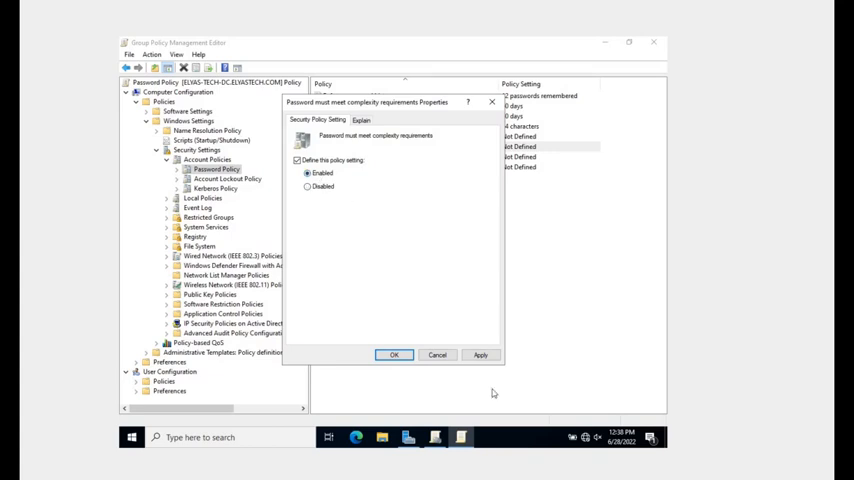
{"action": "left_click", "coordinate": [482, 356]}
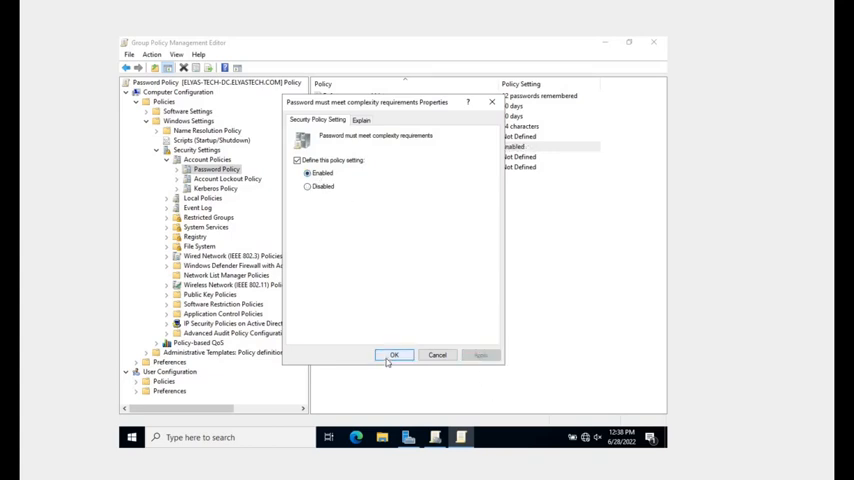
{"action": "left_click", "coordinate": [396, 356]}
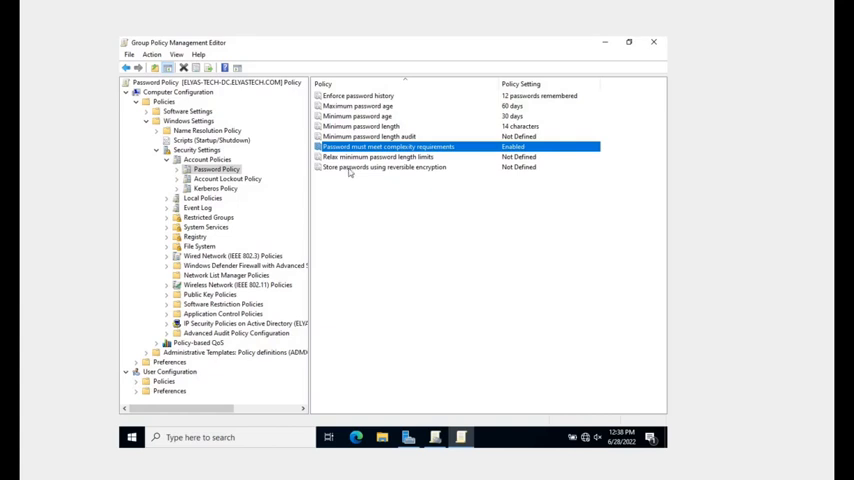
{"action": "double_click", "coordinate": [378, 156]}
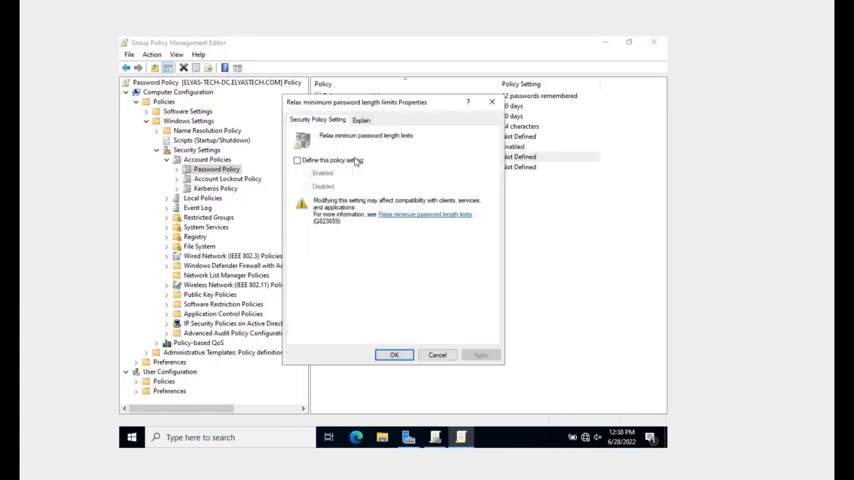
{"action": "left_click", "coordinate": [298, 160]}
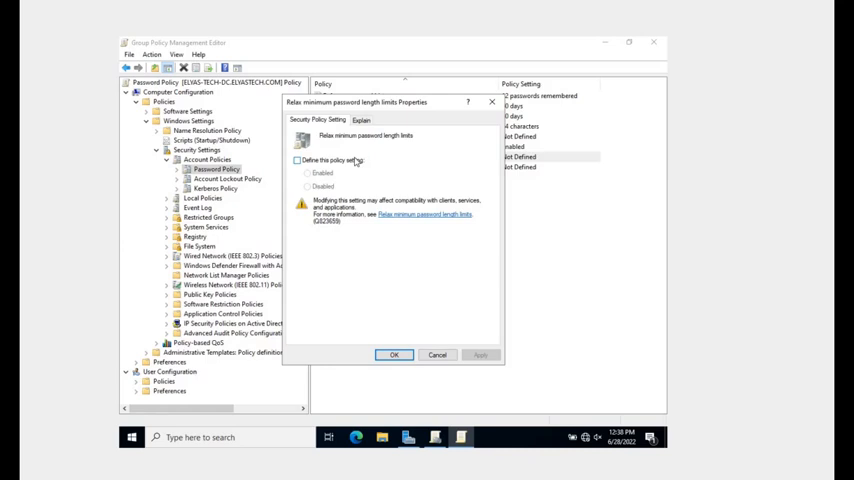
{"action": "mouse_move", "coordinate": [436, 356]}
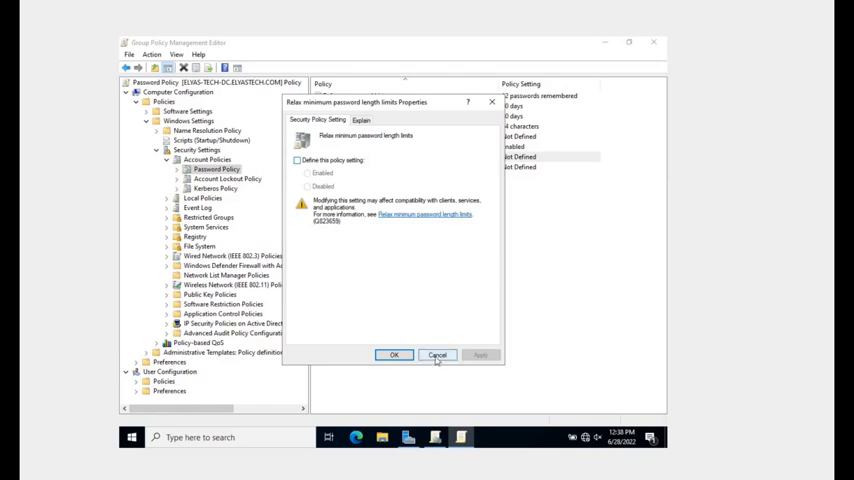
{"action": "left_click", "coordinate": [436, 356]}
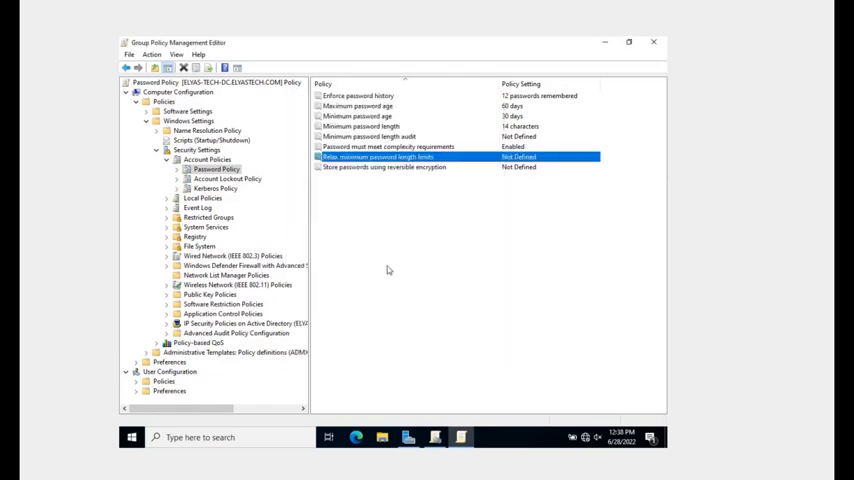
{"action": "mouse_move", "coordinate": [384, 230]}
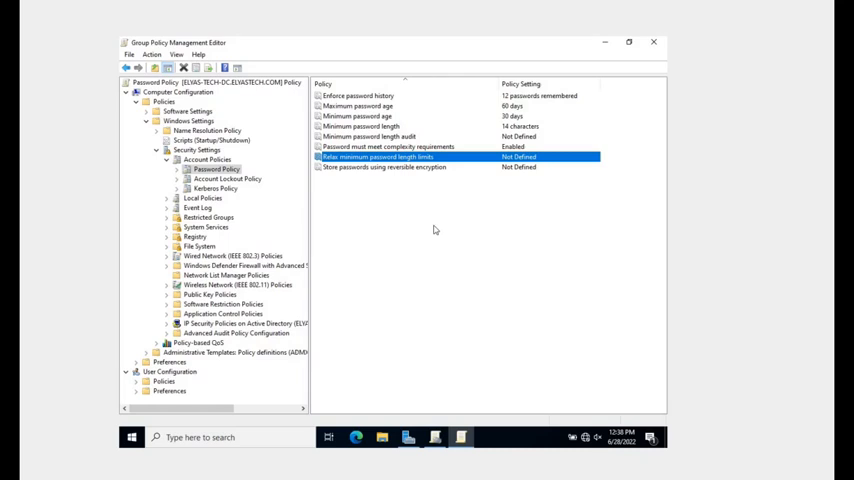
{"action": "mouse_move", "coordinate": [412, 172]}
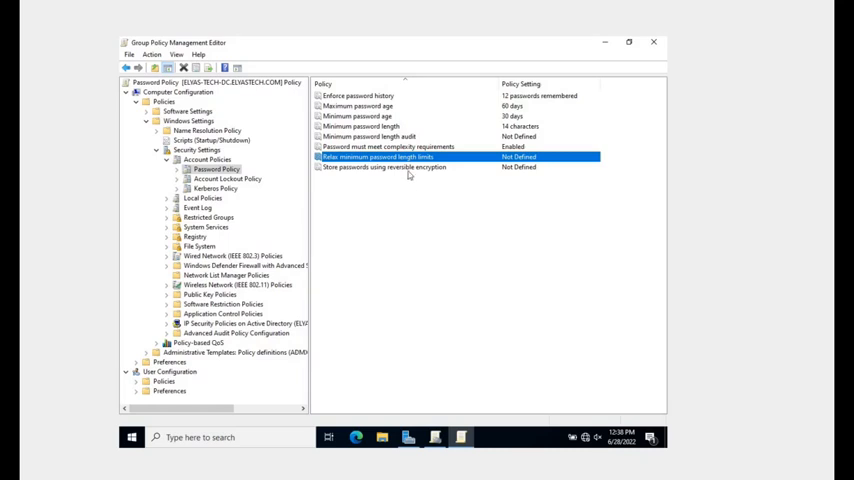
Review 'Store passwords using reversible encryption' and cancel, leaving it Not Defined
{"action": "double_click", "coordinate": [408, 168]}
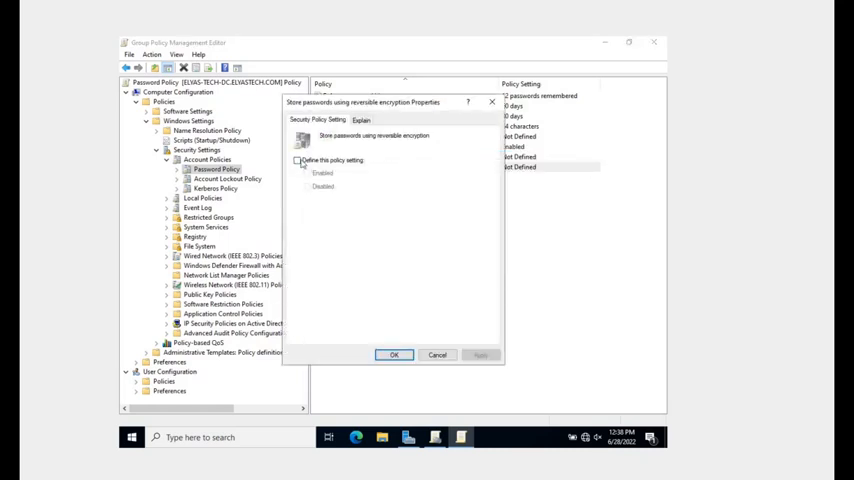
{"action": "left_click", "coordinate": [296, 160]}
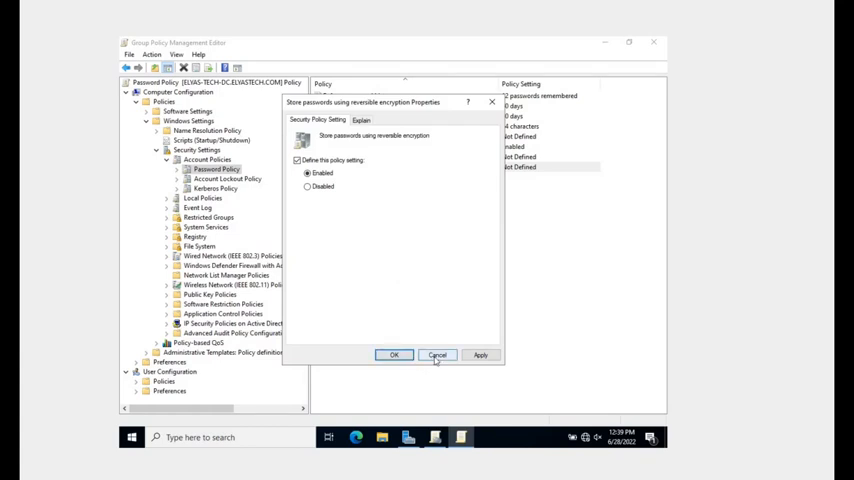
{"action": "left_click", "coordinate": [436, 356]}
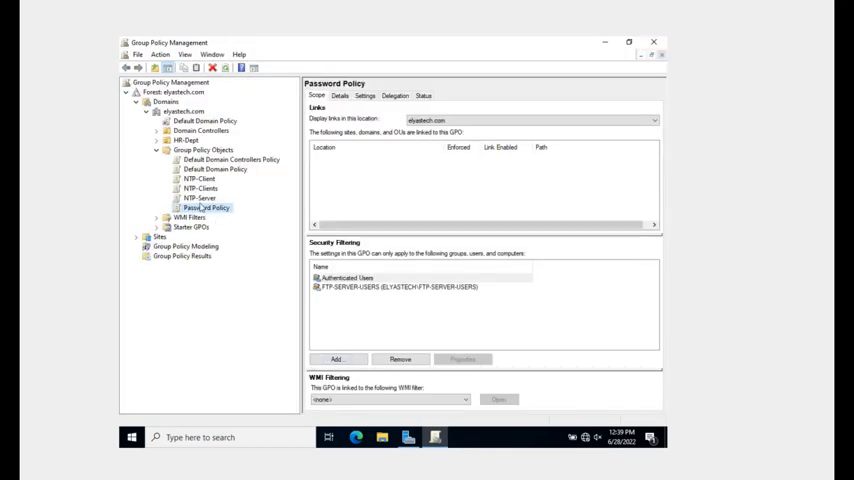
Briefly reopen and close the GPO editor, then begin adding a group under Security Filtering
{"action": "right_click", "coordinate": [204, 208]}
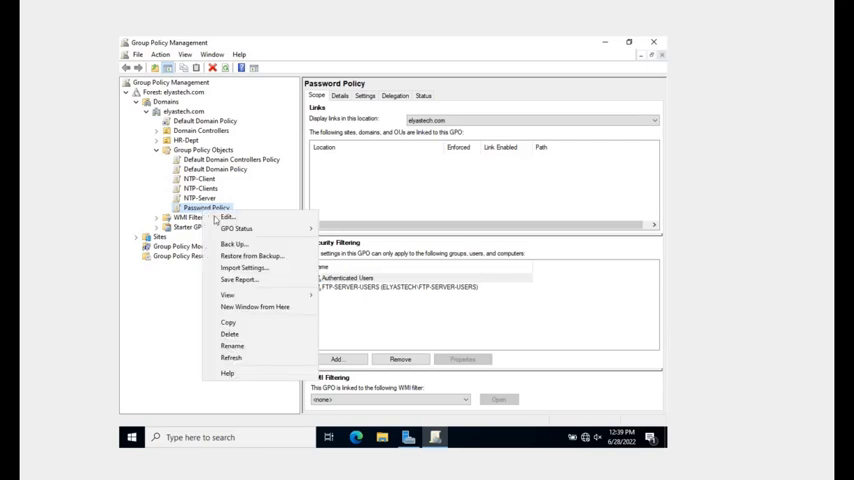
{"action": "left_click", "coordinate": [230, 216]}
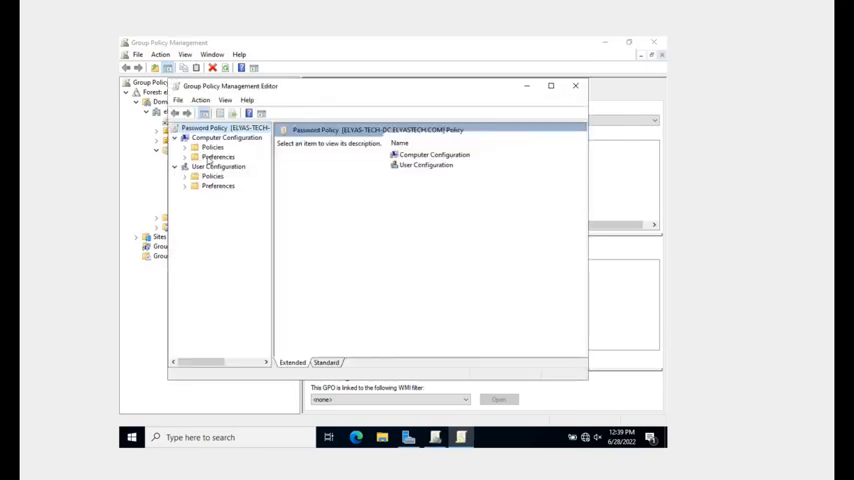
{"action": "left_click", "coordinate": [574, 90]}
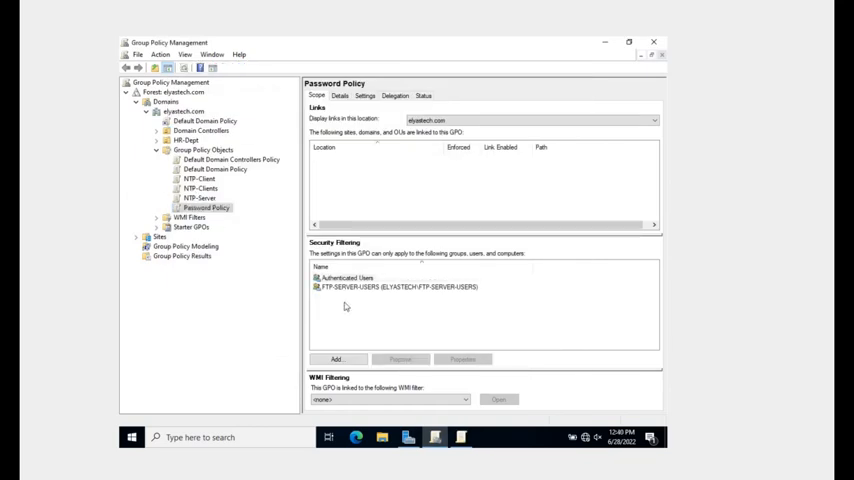
{"action": "left_click", "coordinate": [396, 288]}
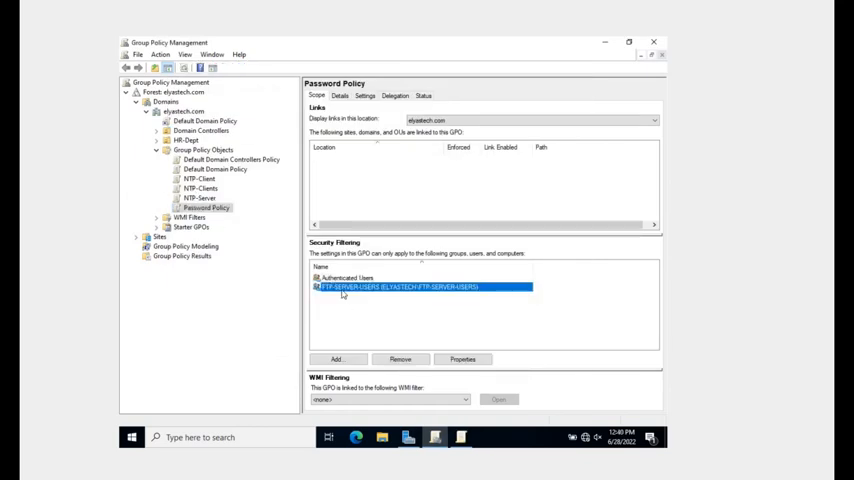
{"action": "mouse_move", "coordinate": [366, 288]}
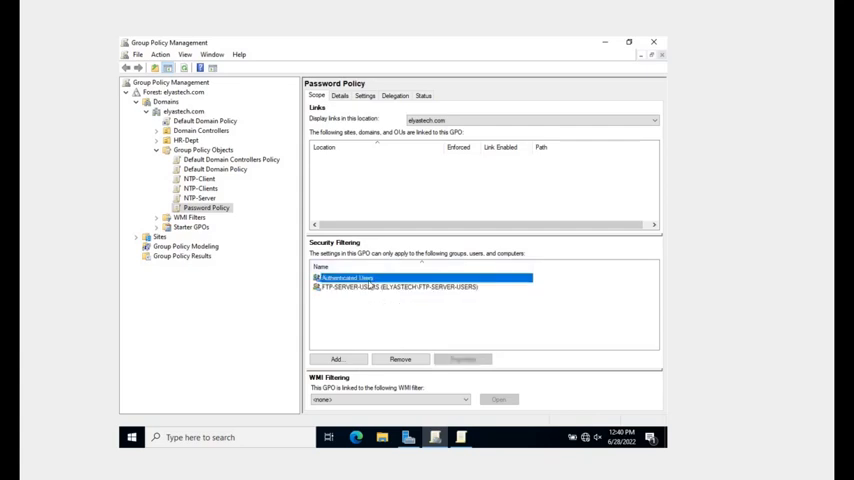
{"action": "left_click", "coordinate": [336, 358]}
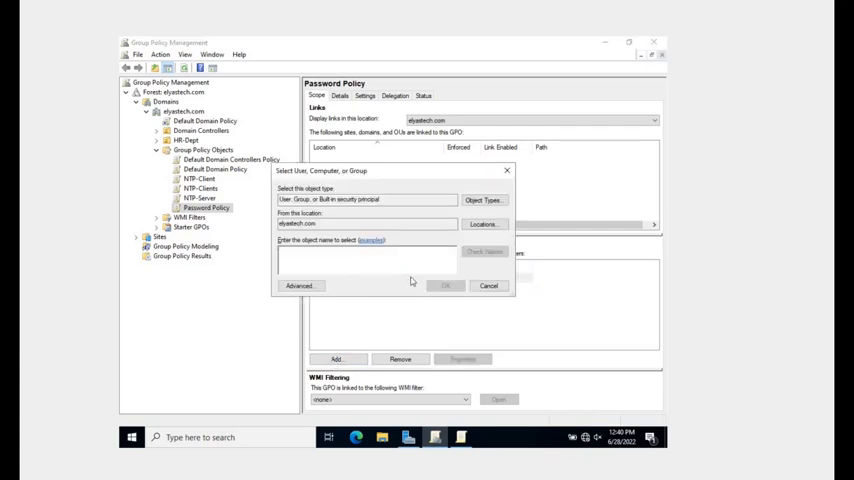
Use Advanced > Find Now to pick Domain Users and add it to the security filtering
{"action": "left_click", "coordinate": [300, 284]}
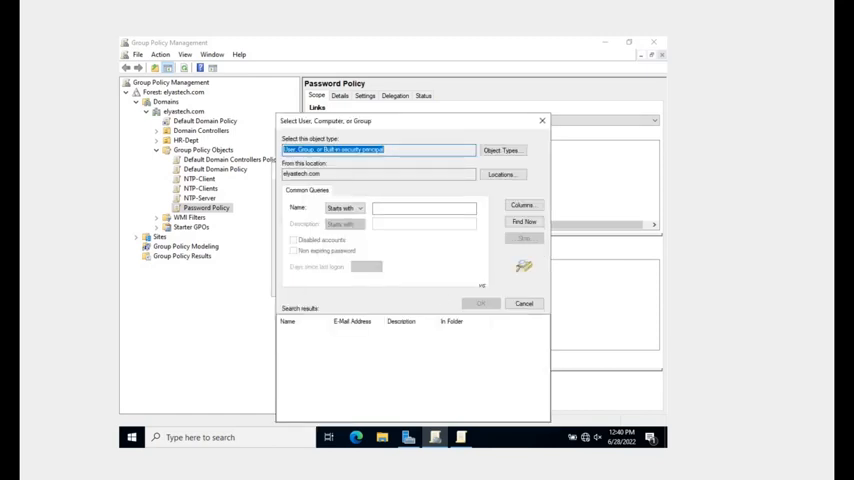
{"action": "left_click", "coordinate": [524, 220]}
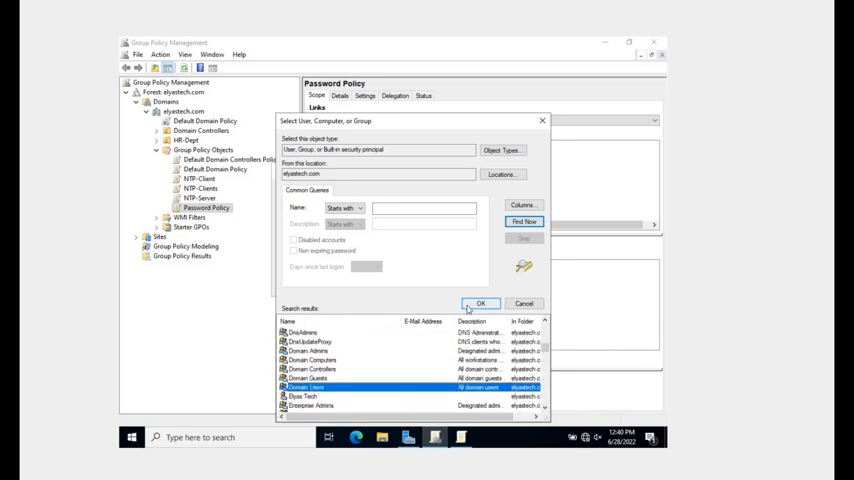
{"action": "left_click", "coordinate": [480, 304]}
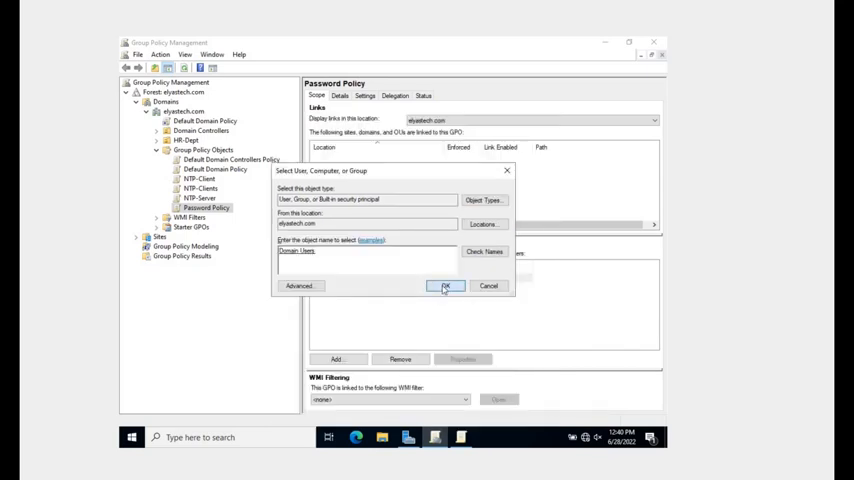
{"action": "left_click", "coordinate": [444, 286]}
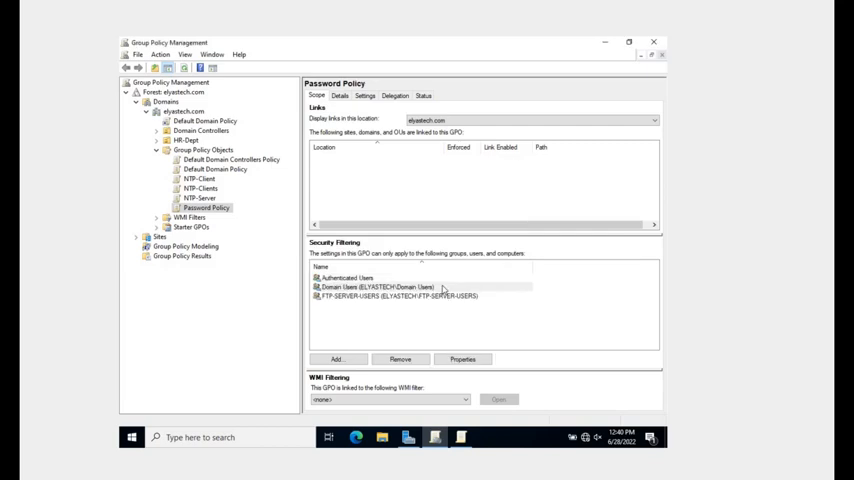